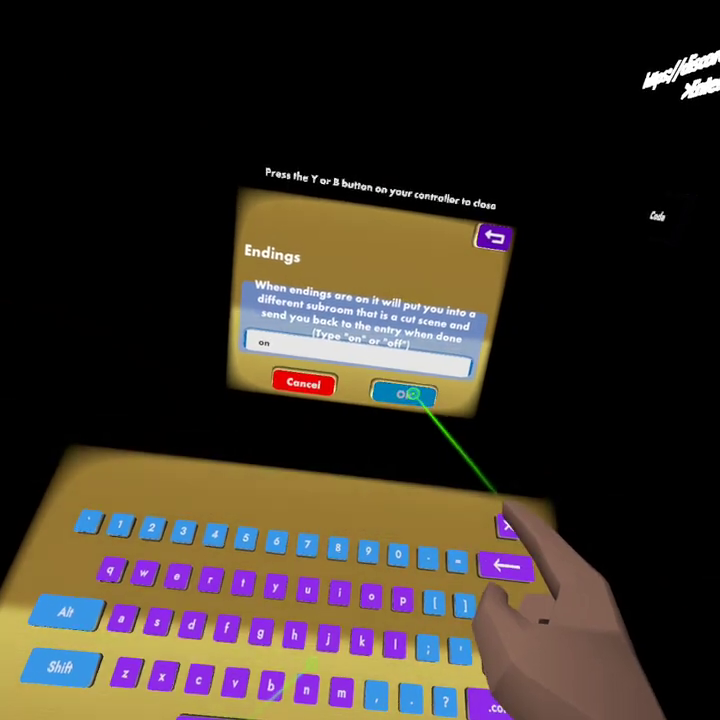
- Confirm the Endings value 'on' so the room shows Endings On
{"action": "left_click", "coordinate": [408, 388]}
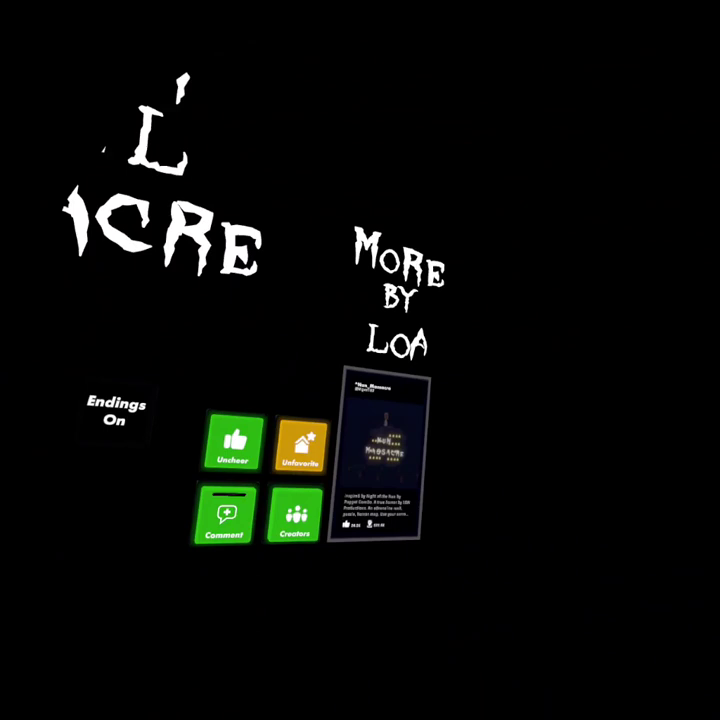
- Launch Power Drill Massacre from the room board and confirm so it begins loading
{"action": "left_click", "coordinate": [376, 456]}
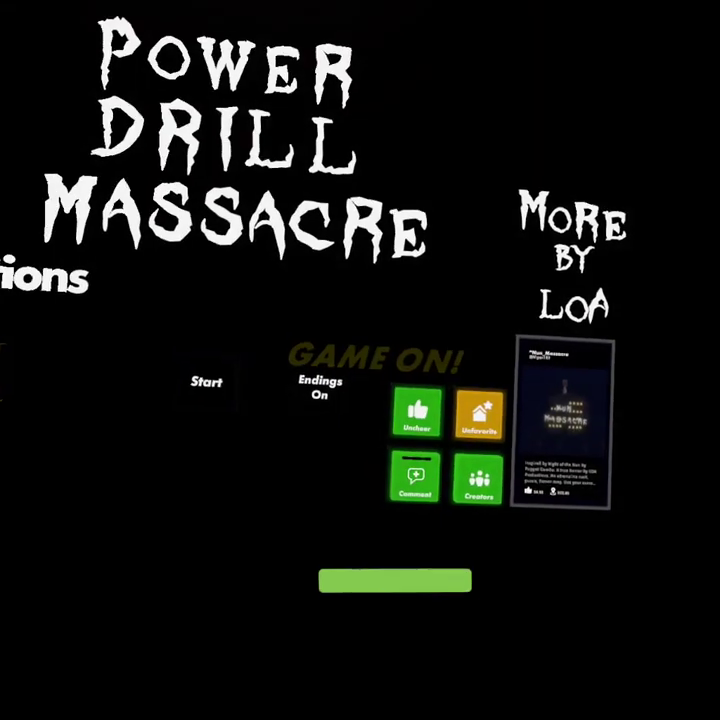
{"action": "left_click", "coordinate": [204, 380]}
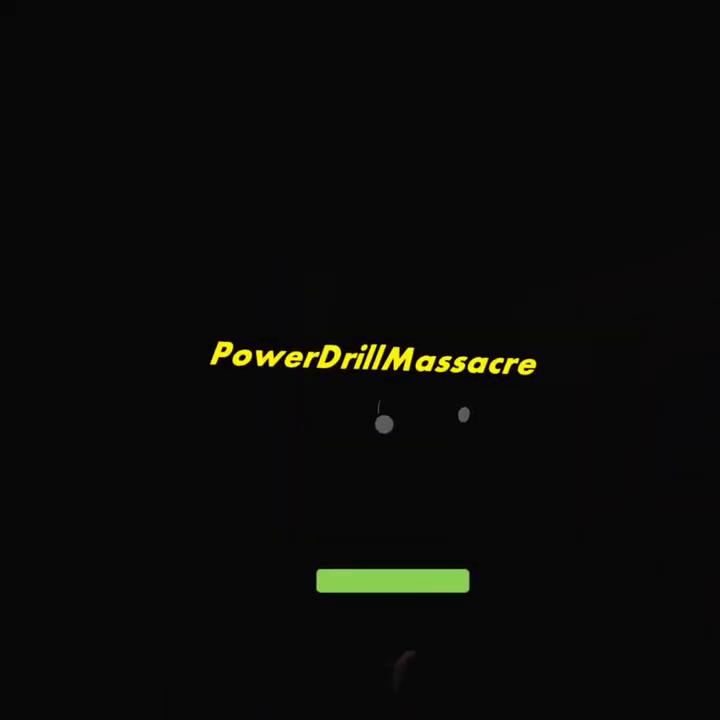